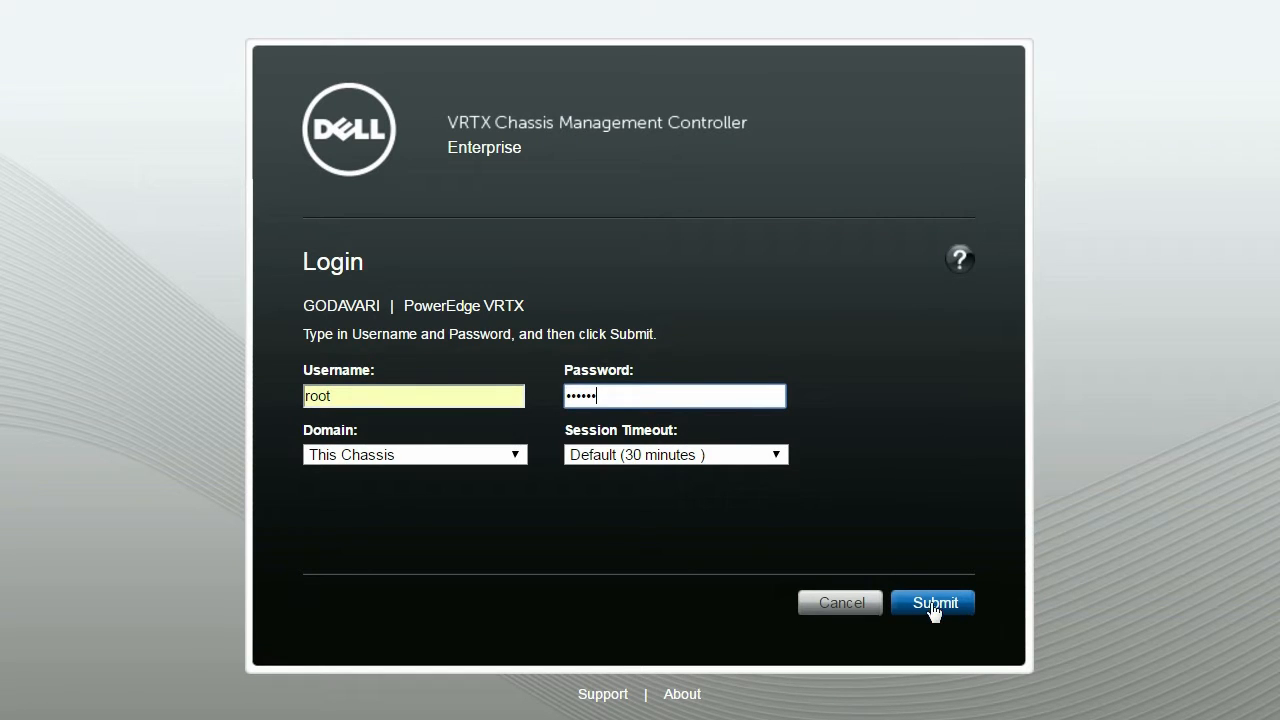
Step: Sign in to the VRTX chassis console so the navigation tree loads
left_click(932, 604)
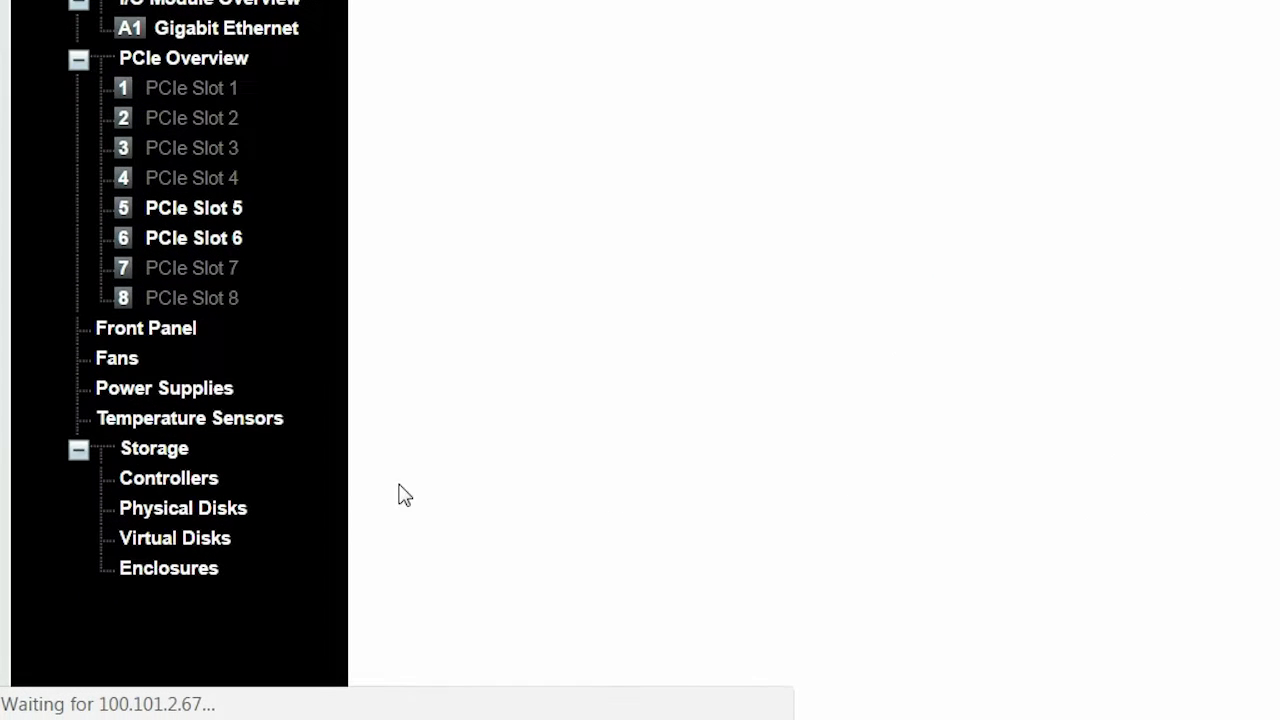
Step: Go to Storage > Controllers and its Troubleshooting actions
left_click(168, 478)
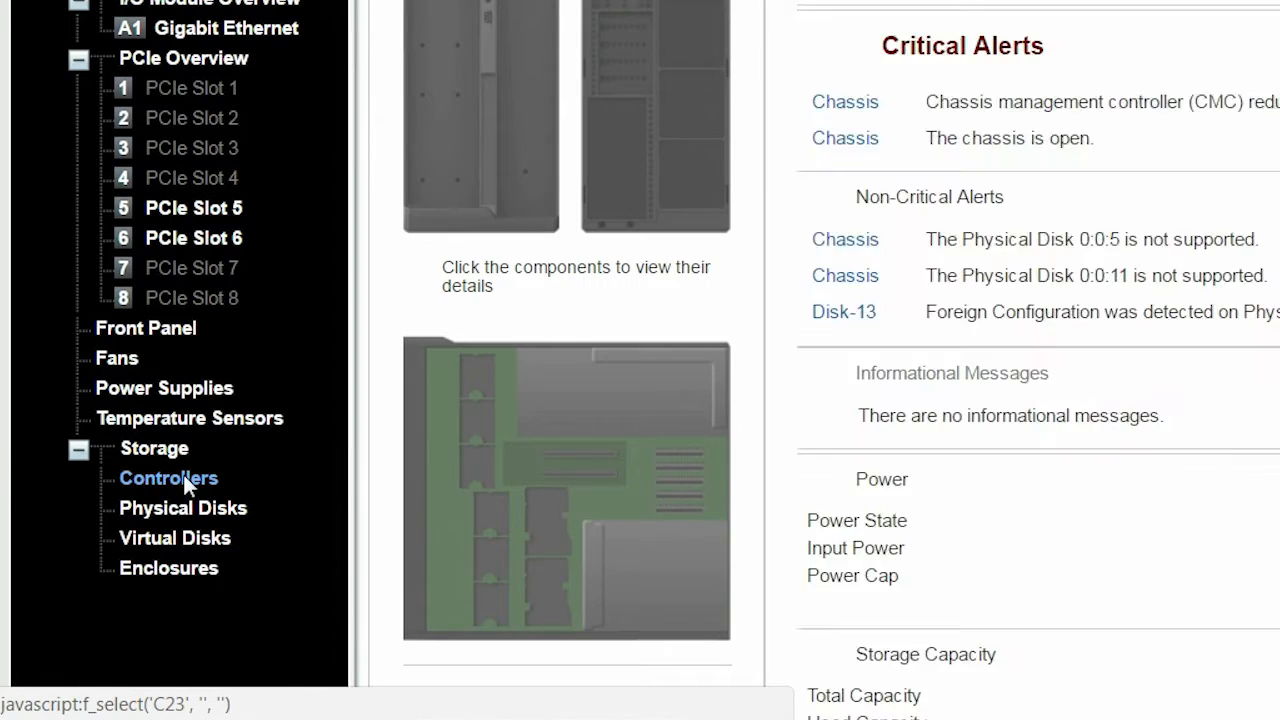
left_click(168, 478)
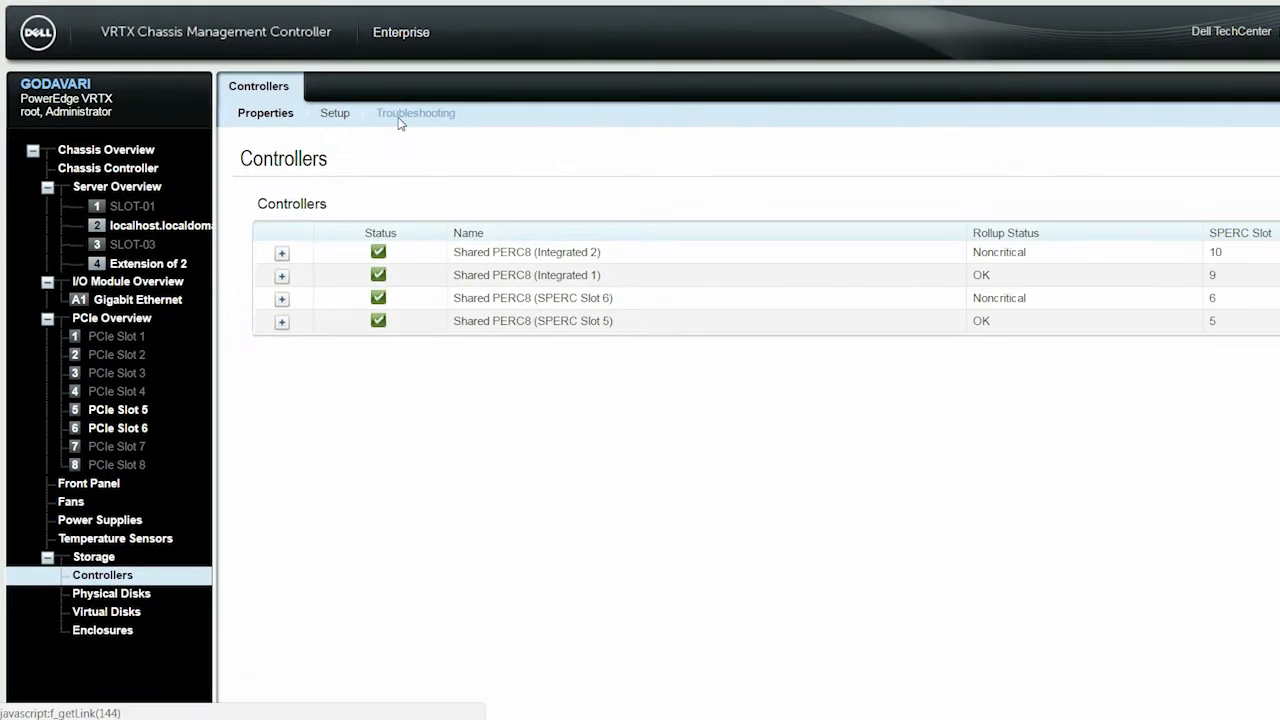
left_click(416, 112)
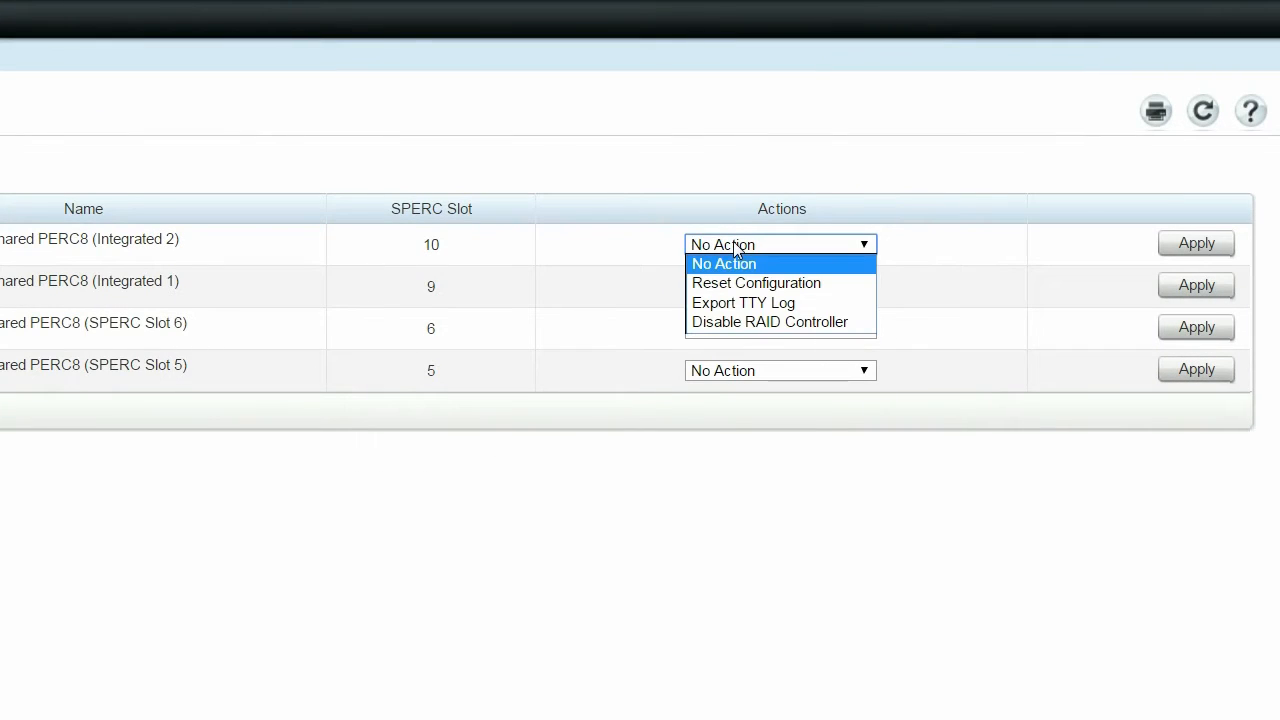
Step: Apply Disable RAID Controller on Integrated 2 and acknowledge the servers-must-be-powered-off warning
left_click(776, 322)
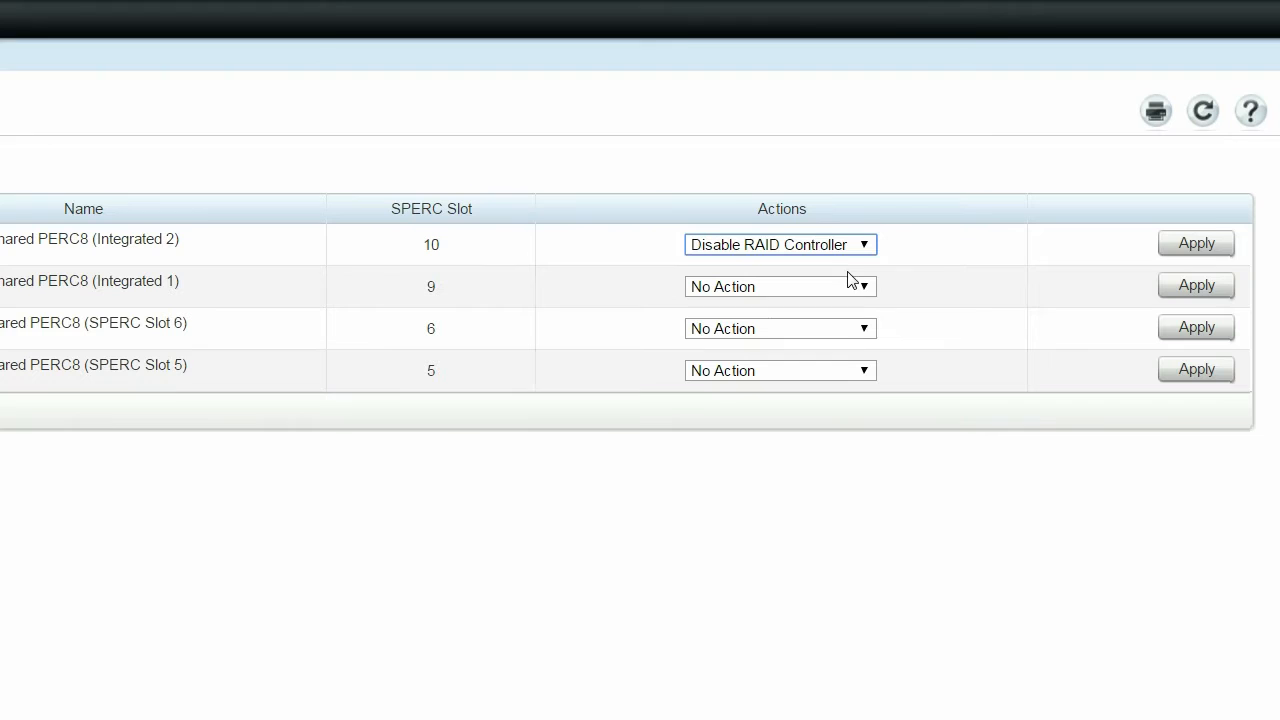
left_click(1196, 244)
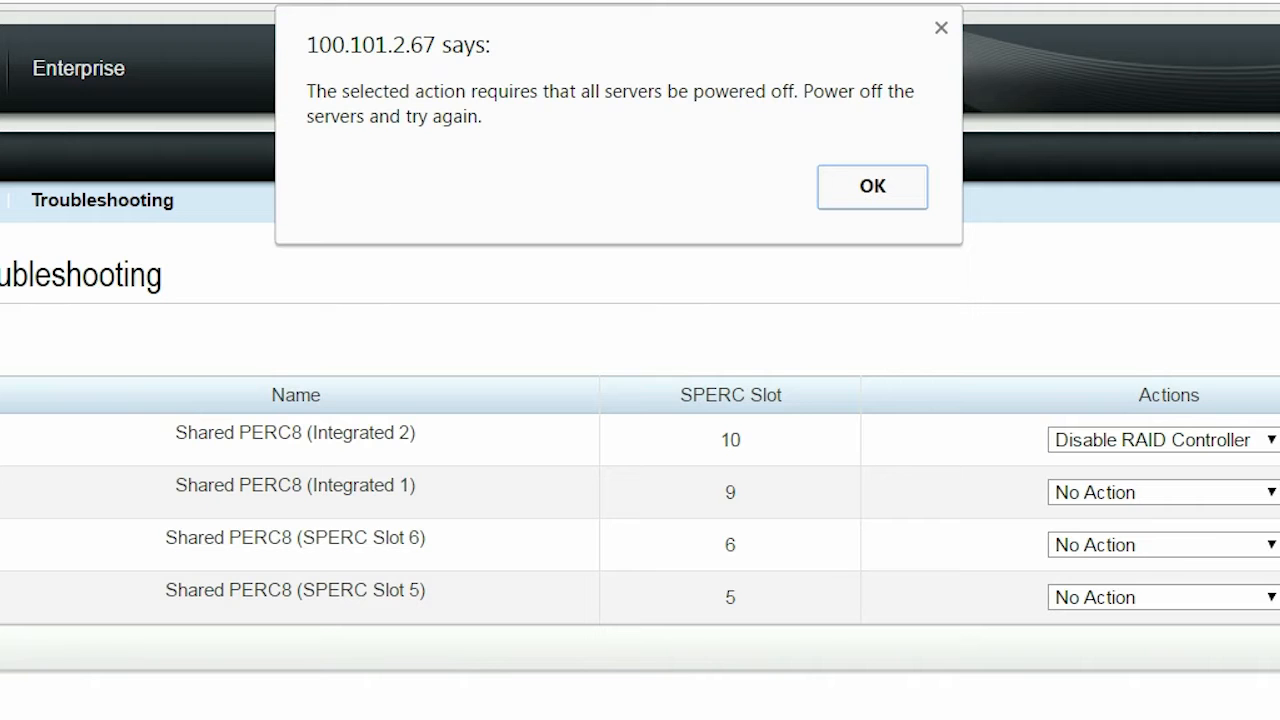
mouse_move(898, 204)
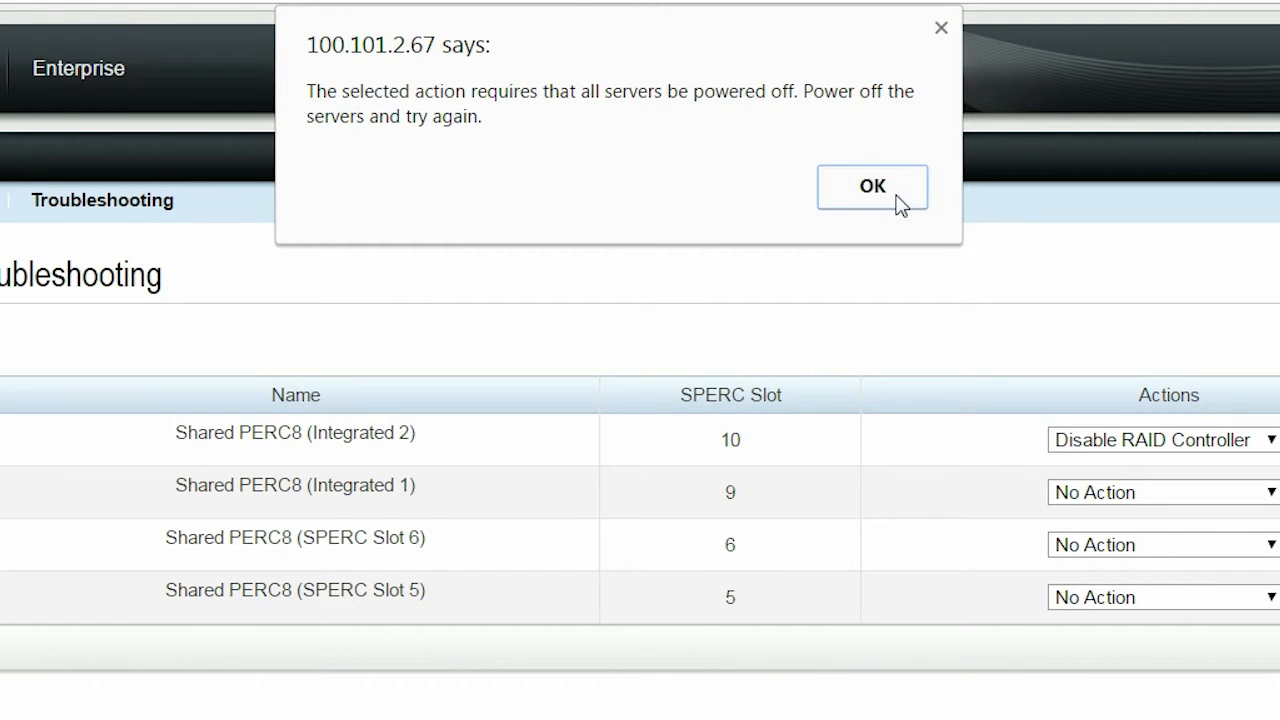
left_click(872, 186)
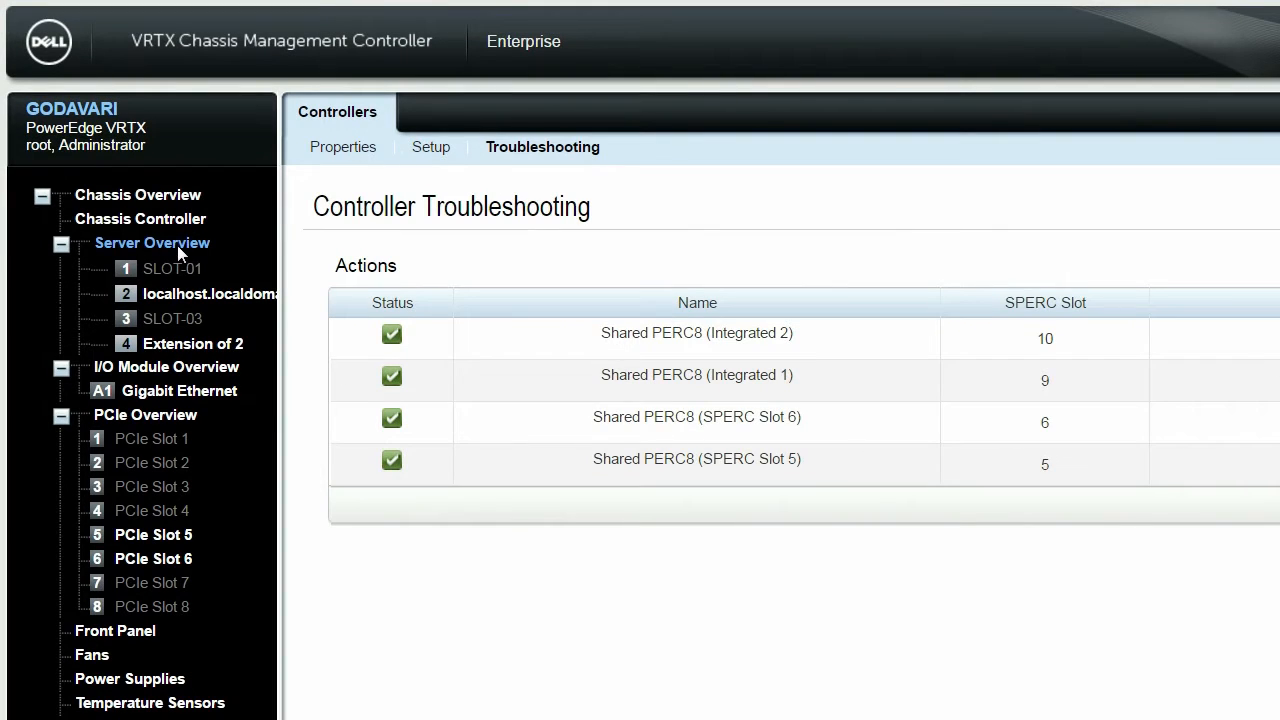
Step: From Server Overview > Power, power off the slot 2 server and acknowledge the successful operation
left_click(152, 242)
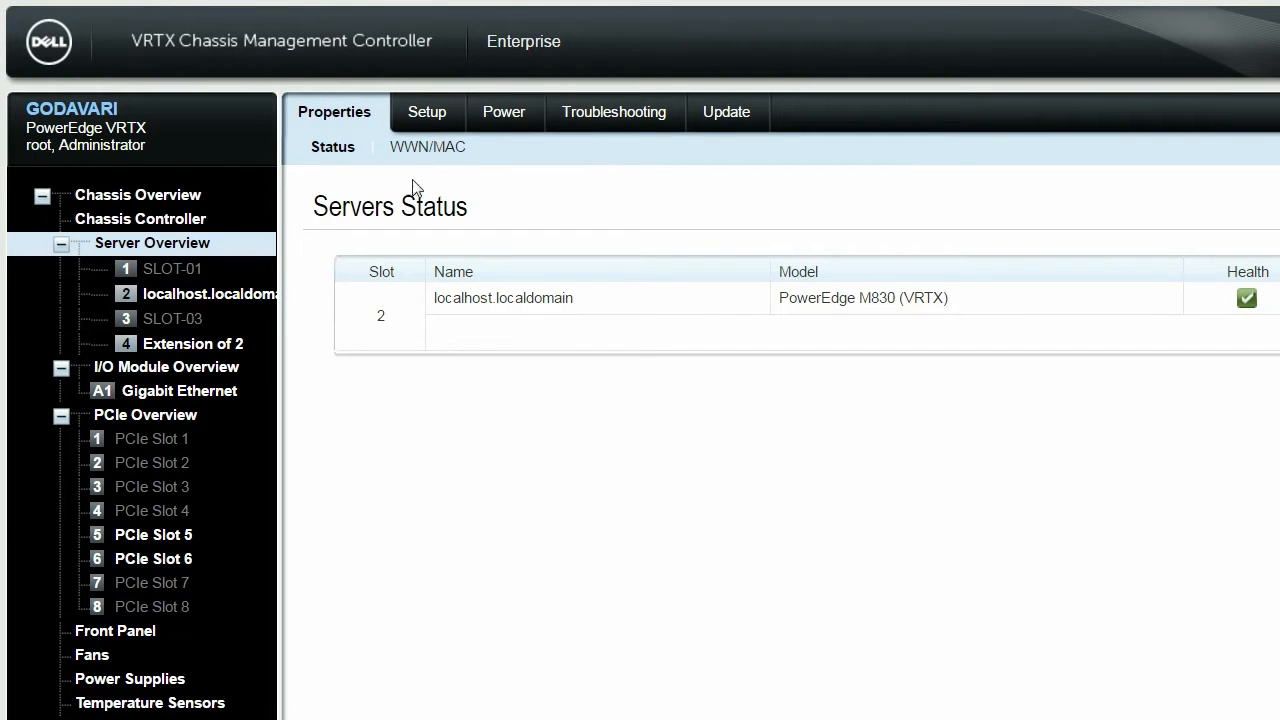
left_click(500, 112)
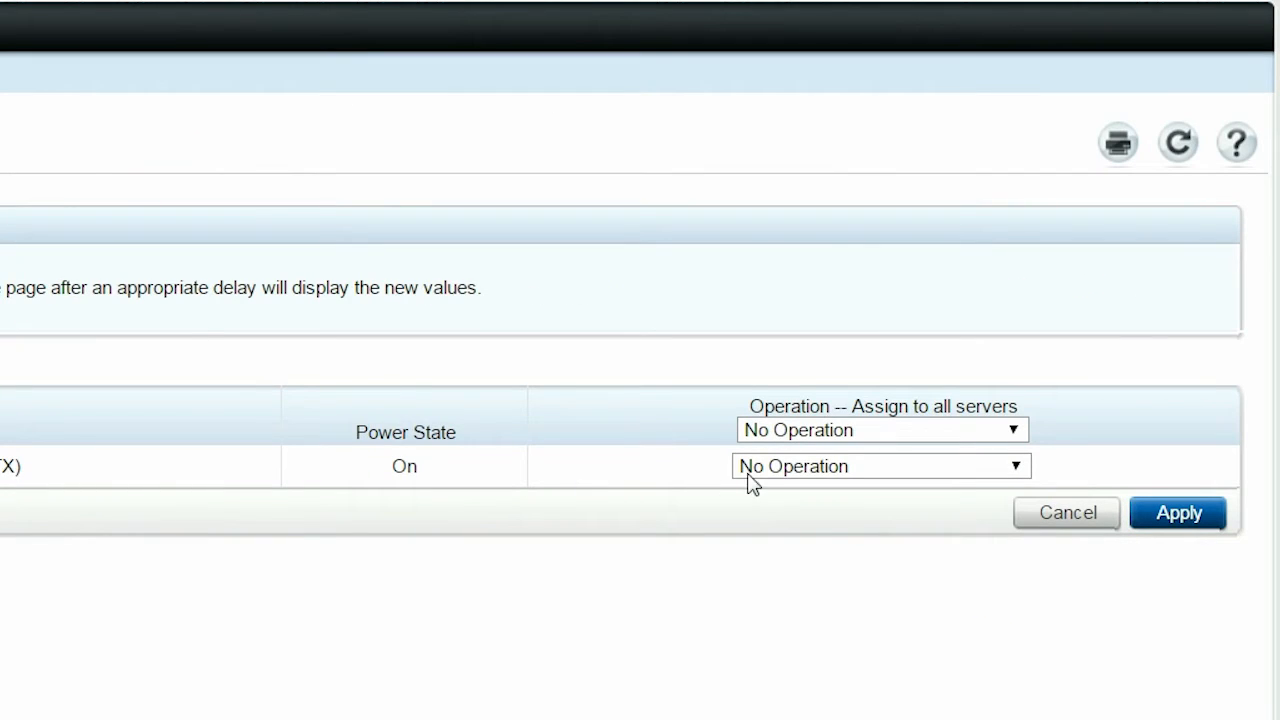
left_click(880, 466)
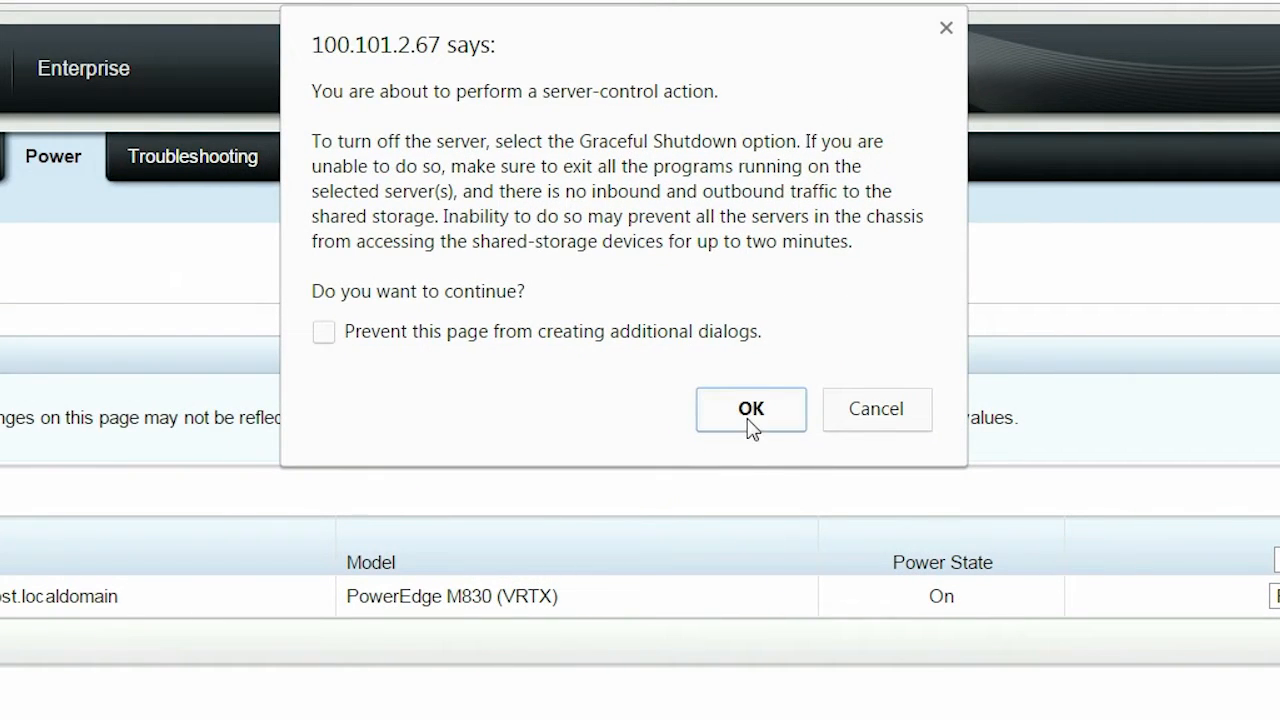
left_click(750, 408)
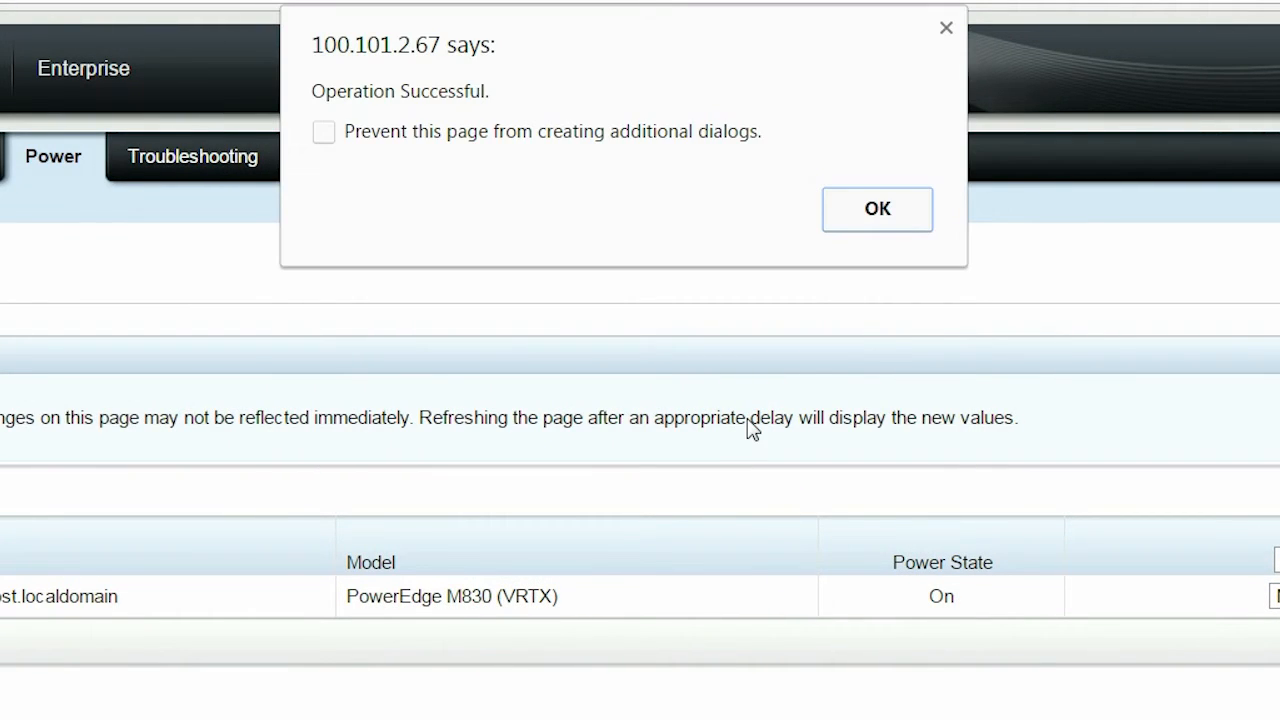
left_click(876, 210)
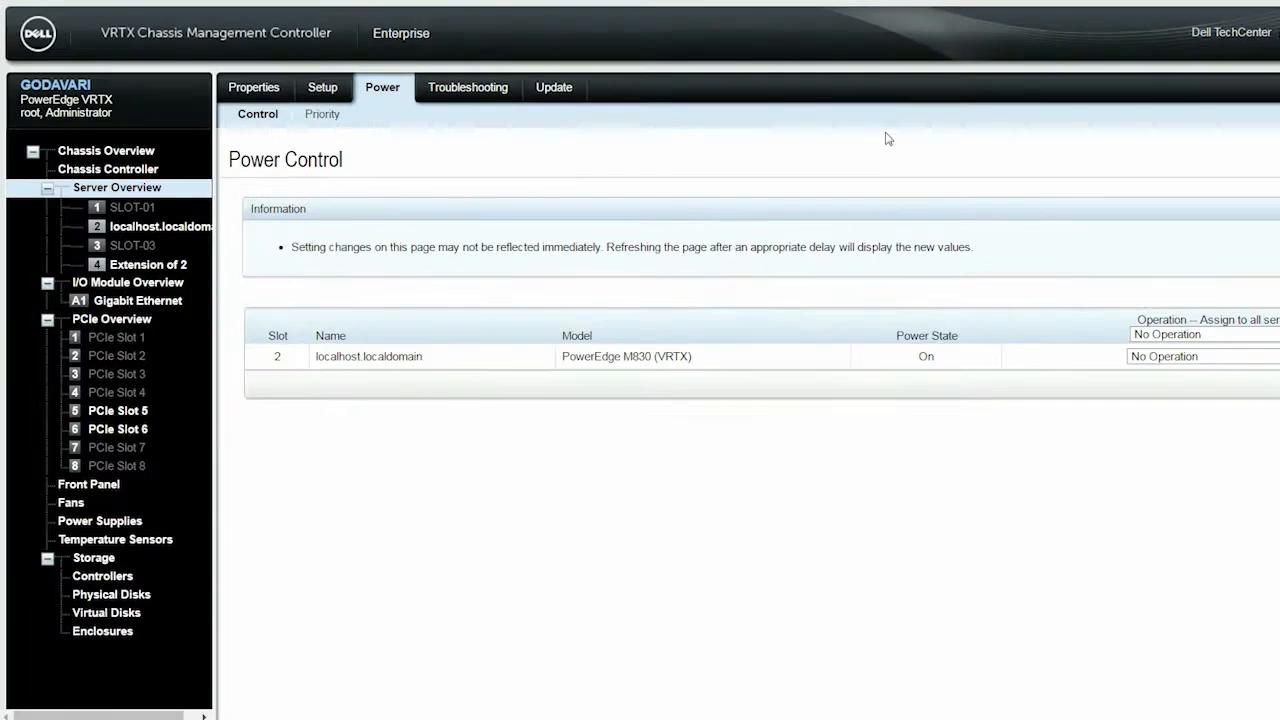
Step: Return to Storage > Controllers and its Troubleshooting actions
left_click(102, 574)
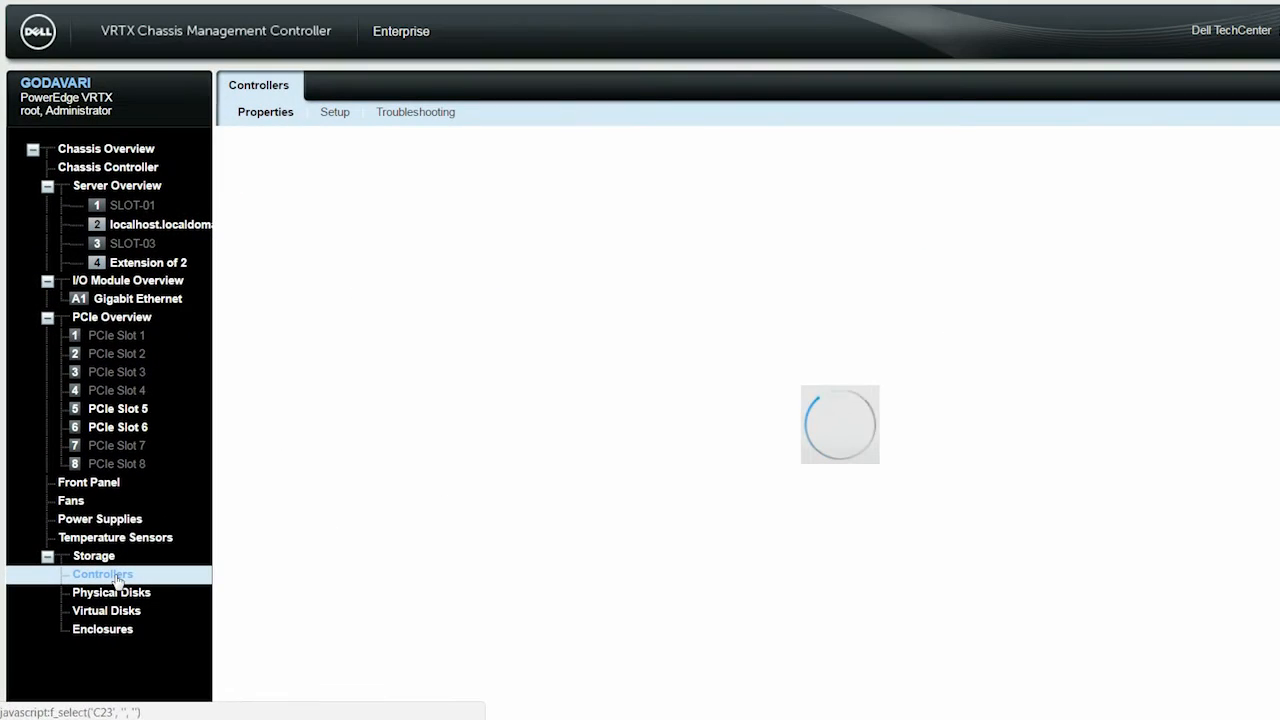
left_click(102, 572)
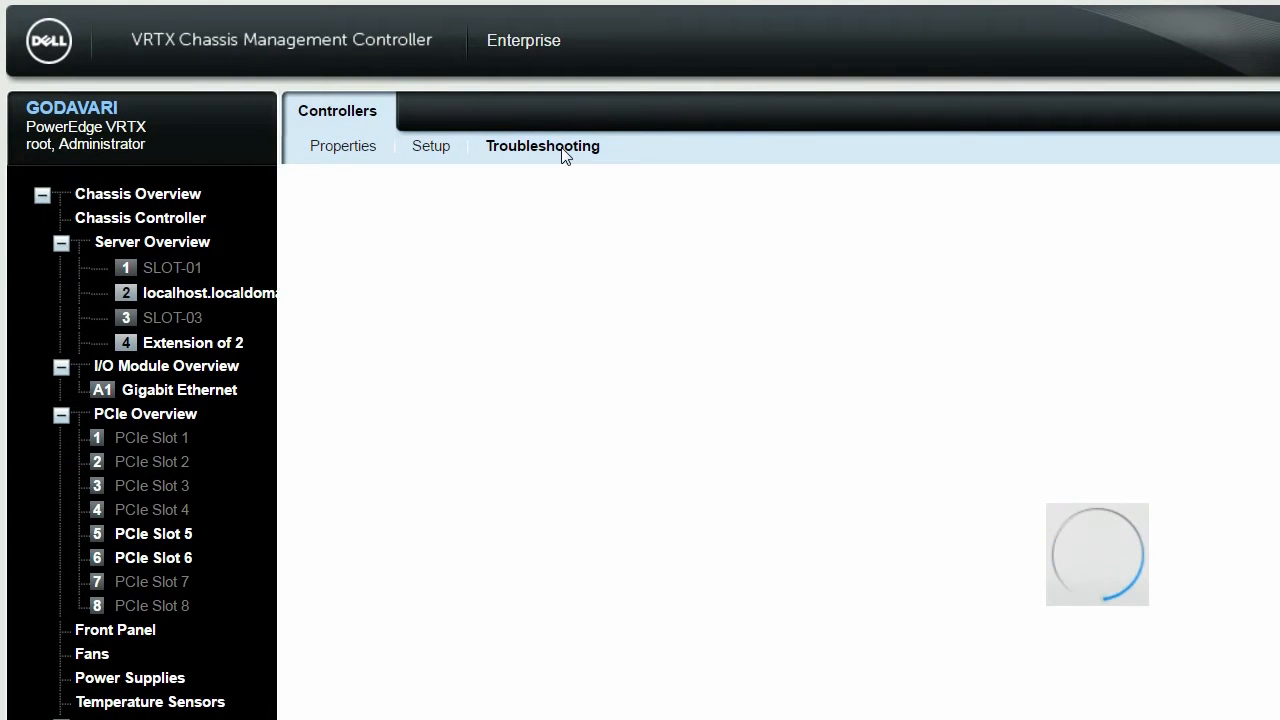
left_click(542, 146)
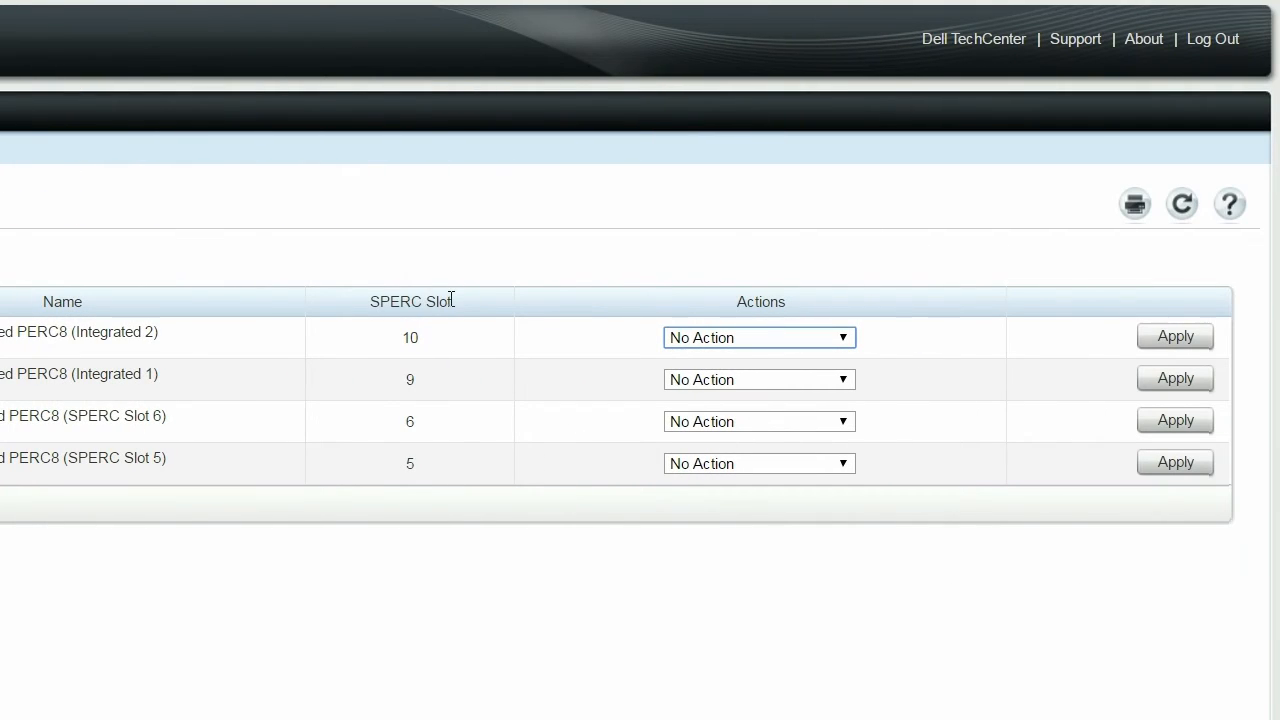
Step: Apply Disable RAID Controller on Integrated 2 and acknowledge the successful operation
left_click(758, 336)
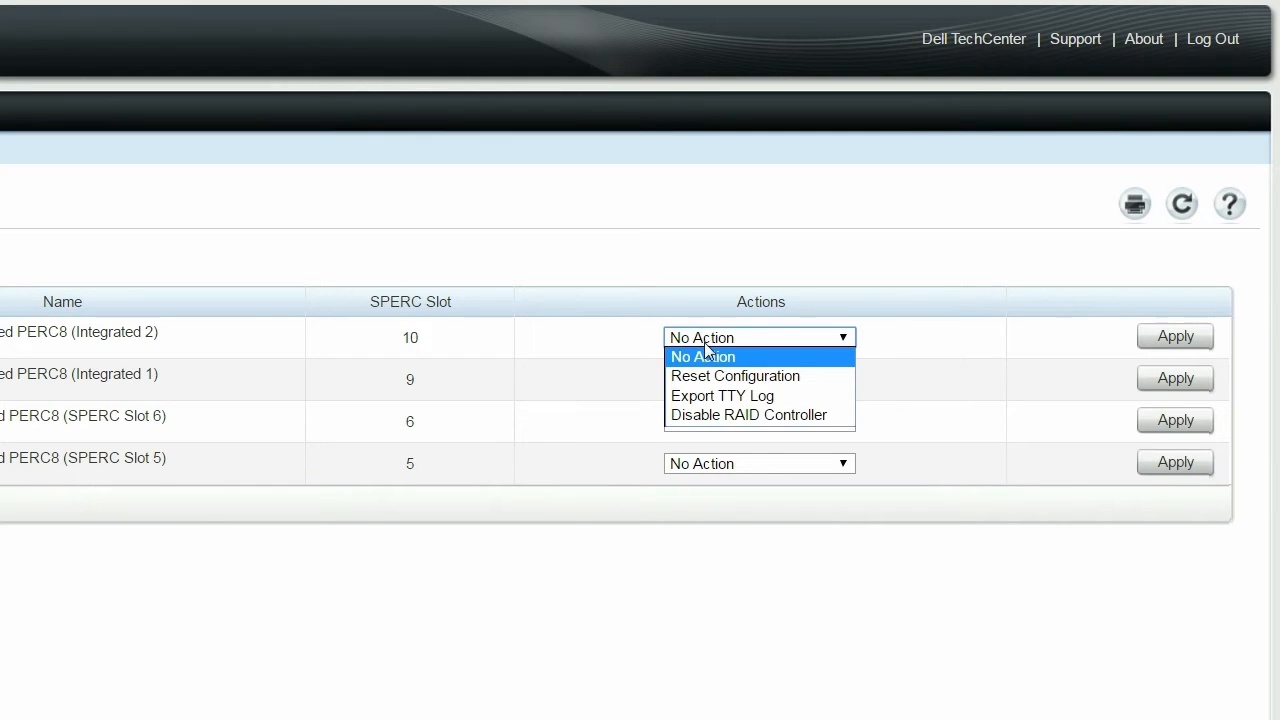
left_click(748, 414)
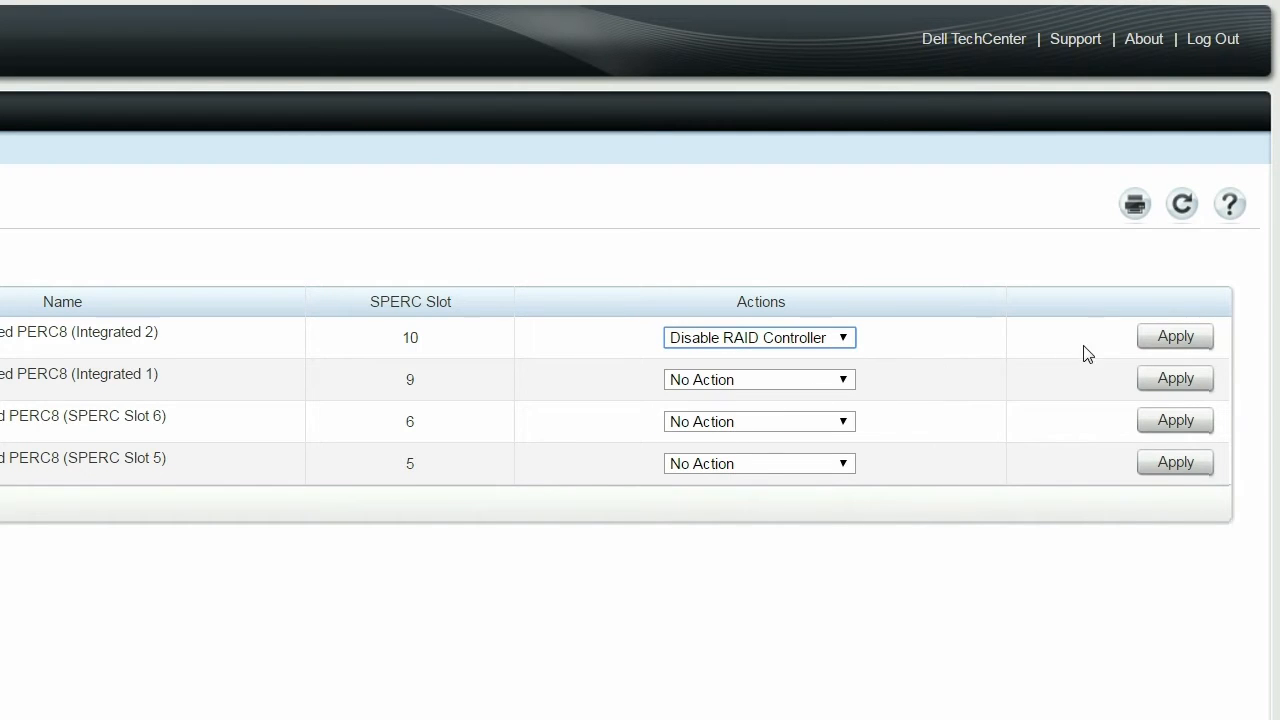
left_click(1174, 336)
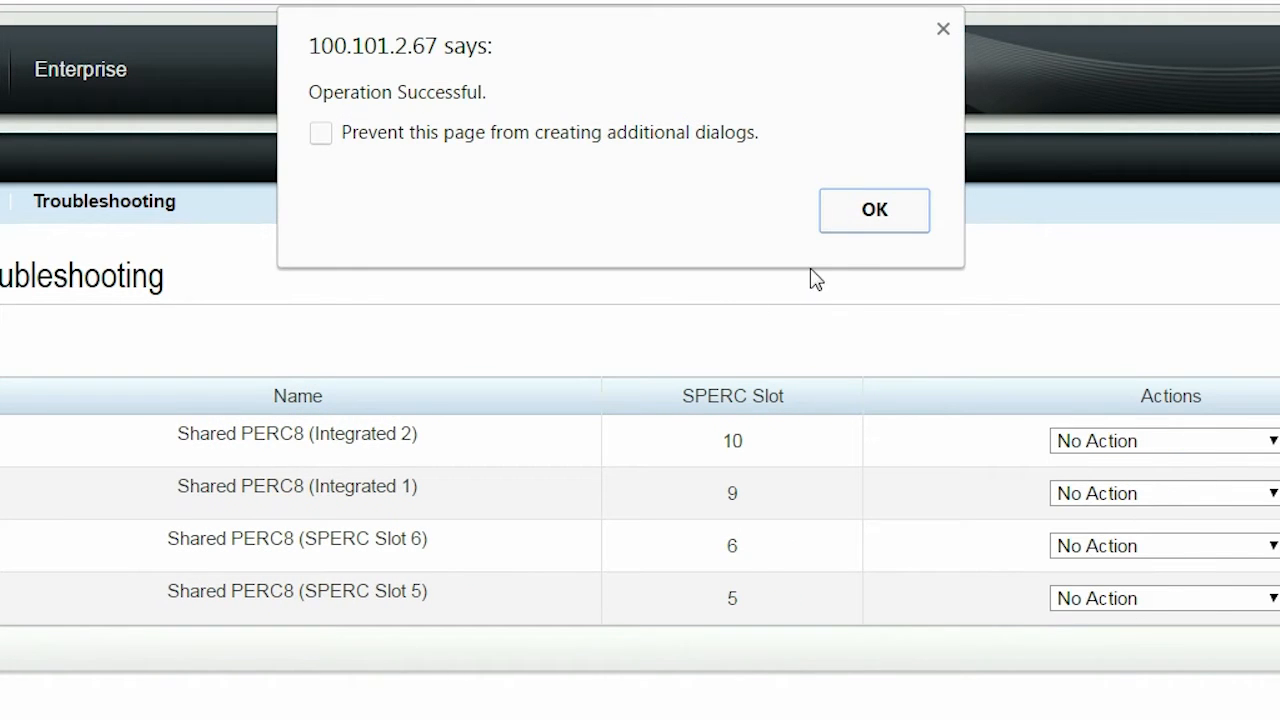
left_click(874, 210)
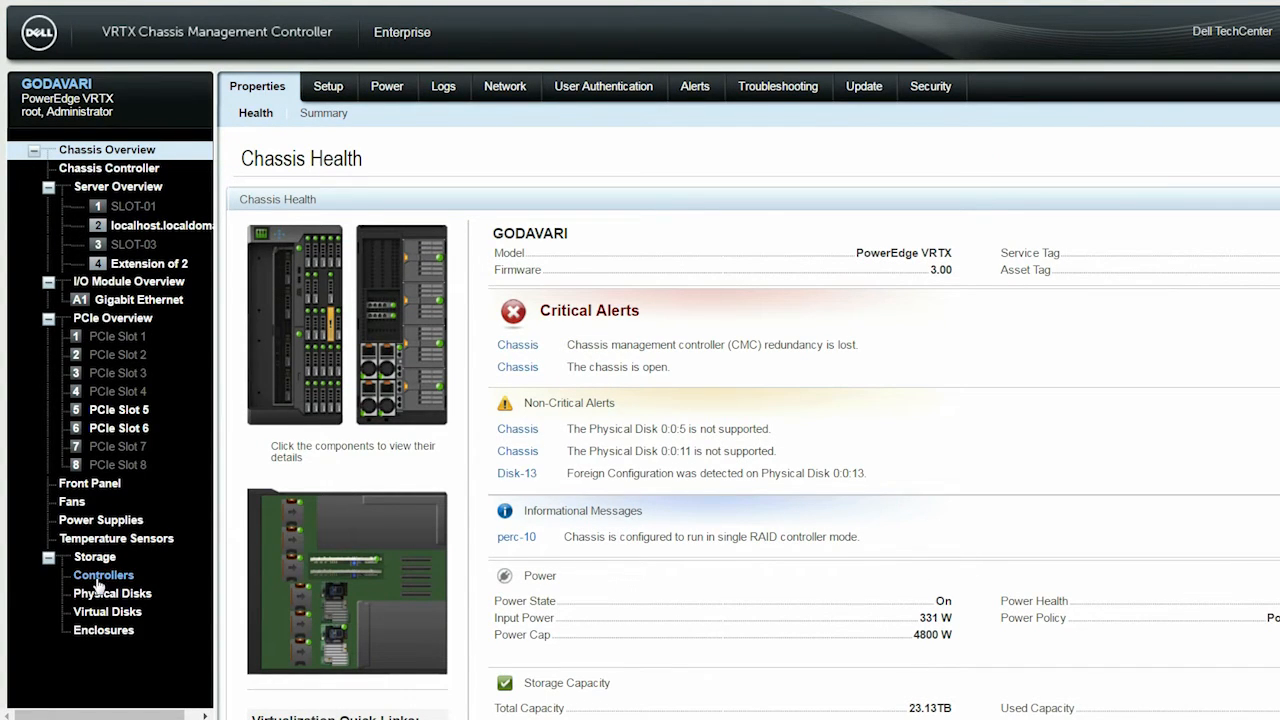
left_click(102, 574)
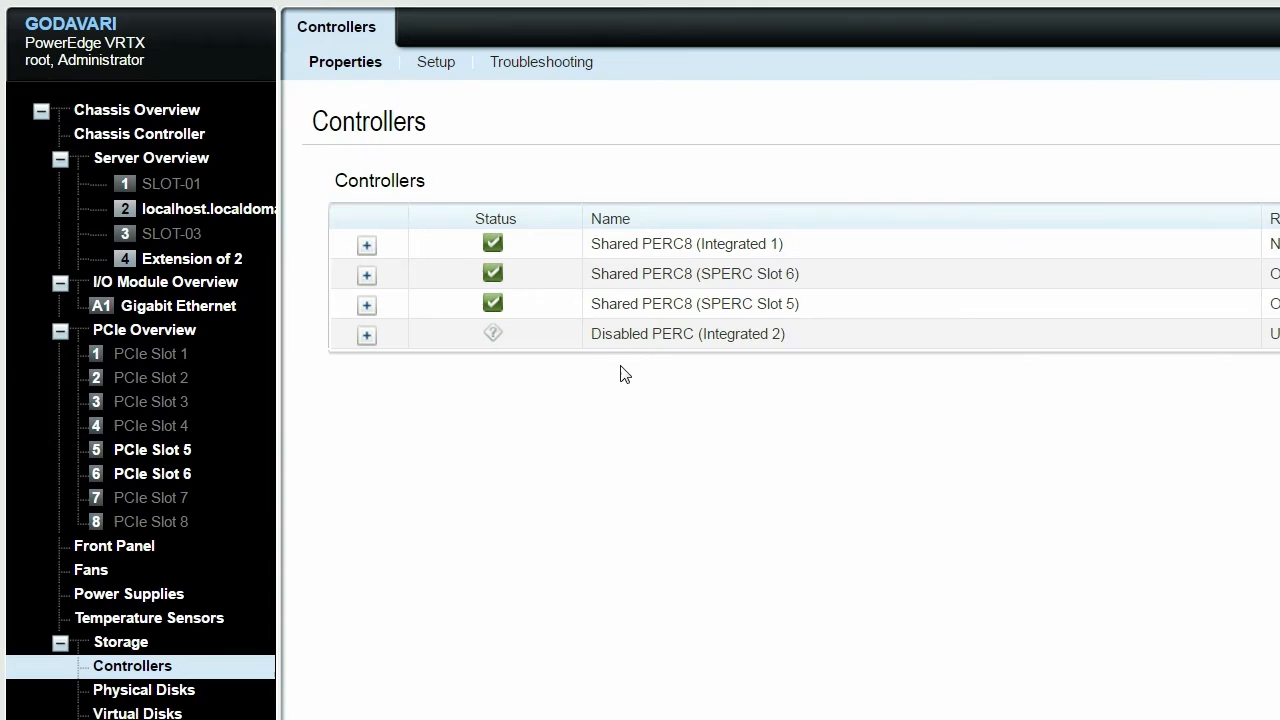
mouse_move(790, 352)
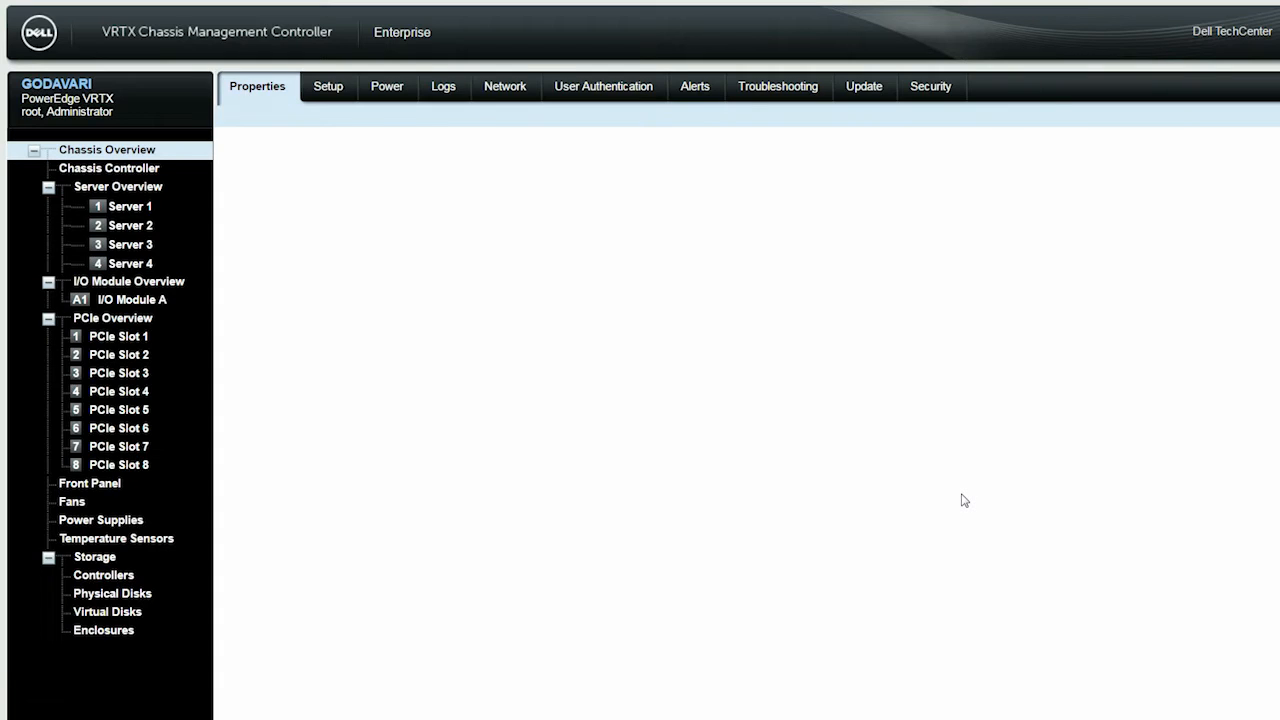
Step: Attempt Enable RAID Controller on Integrated 2 and acknowledge the servers-must-be-powered-off warning
left_click(108, 148)
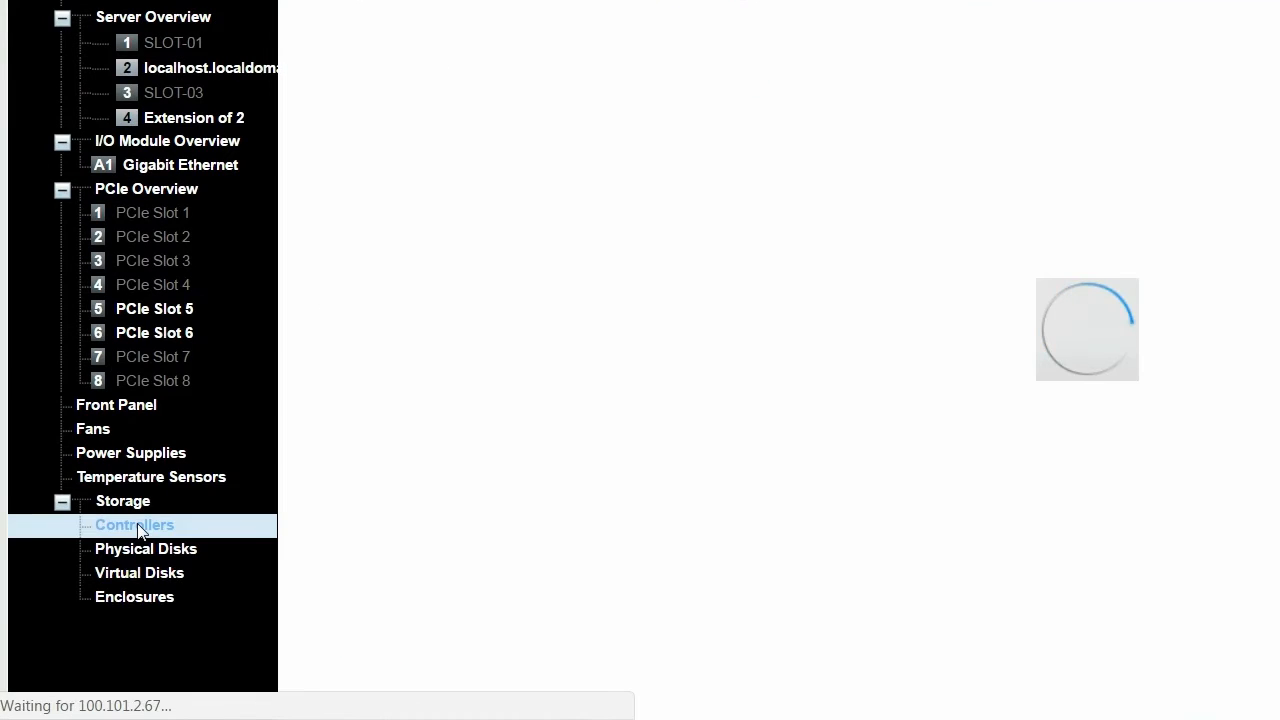
left_click(134, 524)
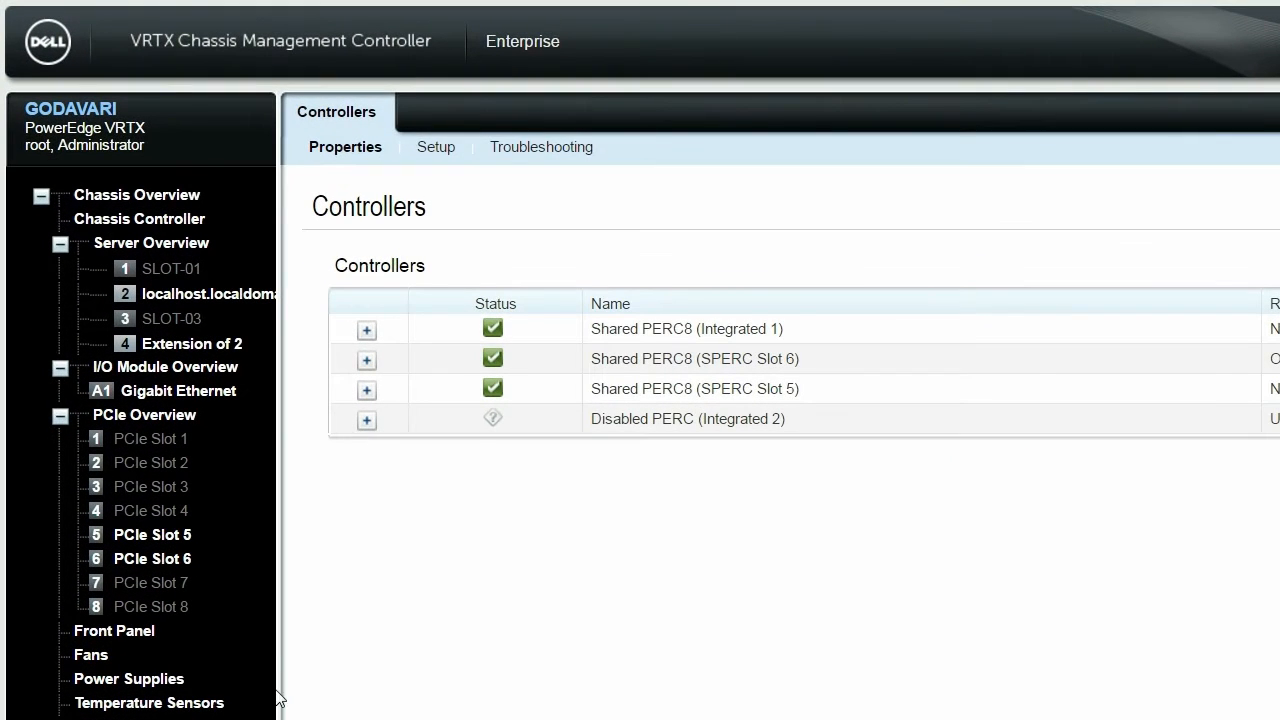
left_click(540, 148)
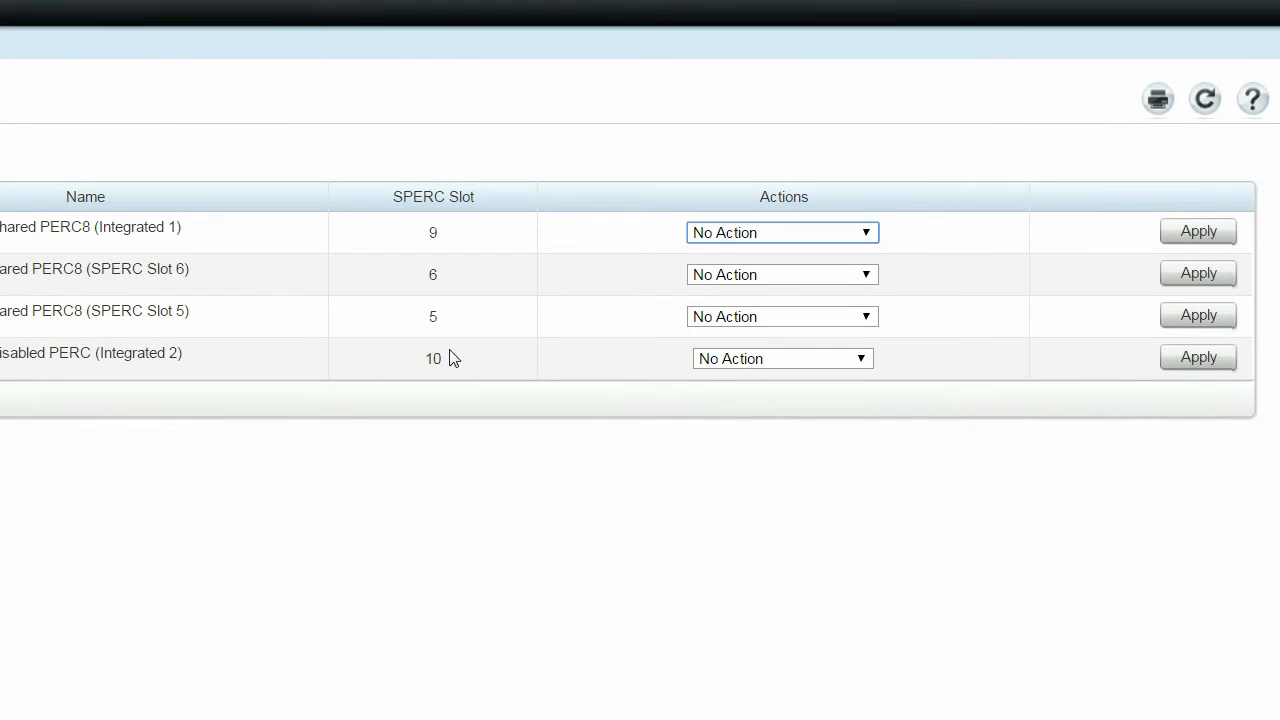
left_click(784, 358)
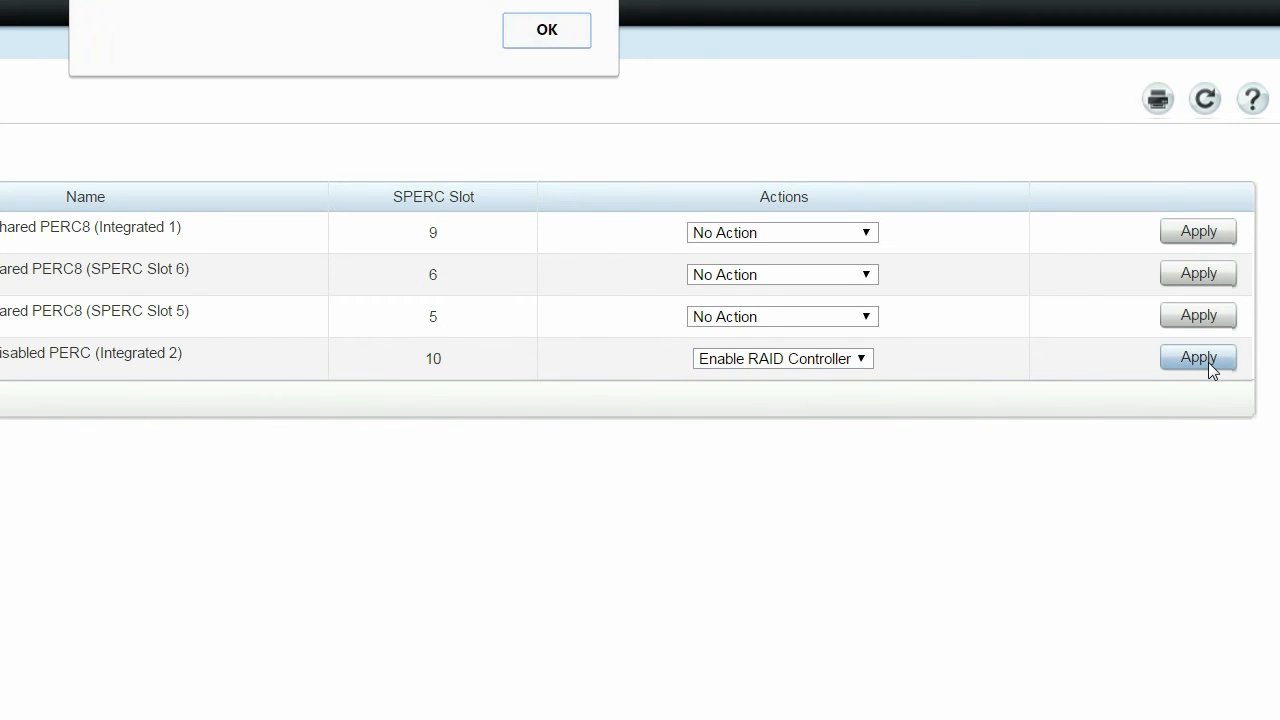
left_click(1198, 356)
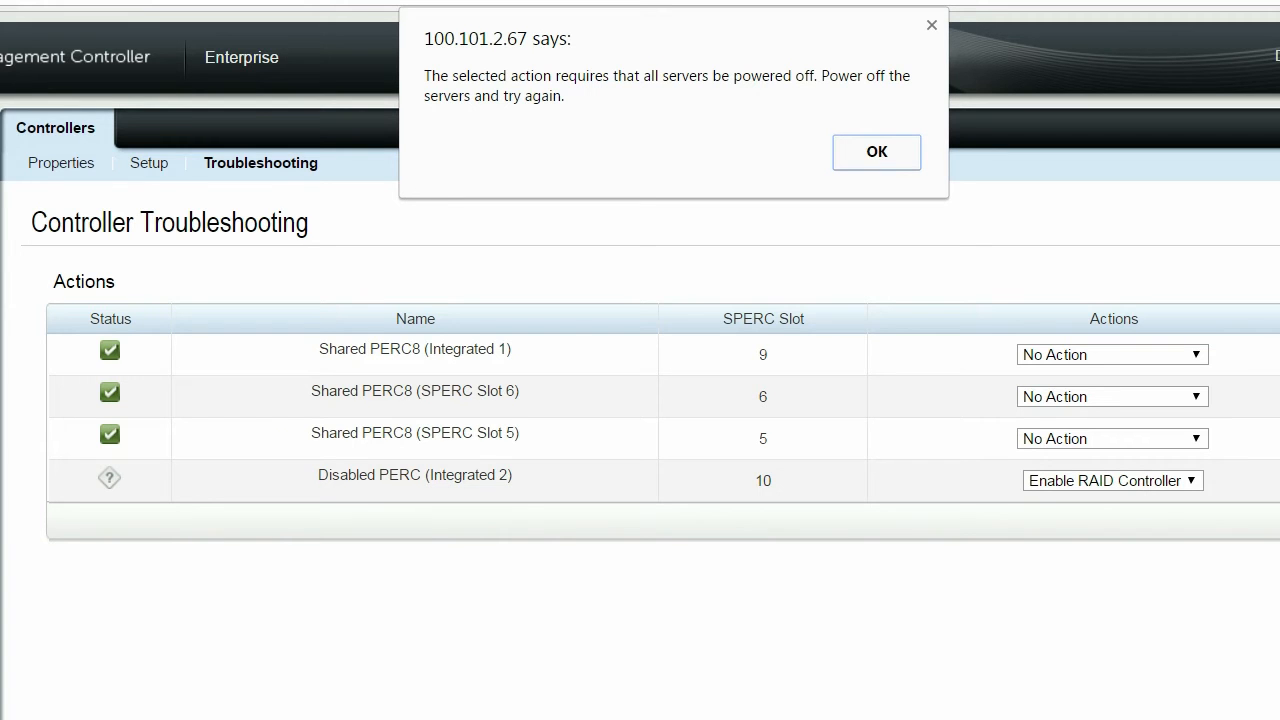
left_click(876, 152)
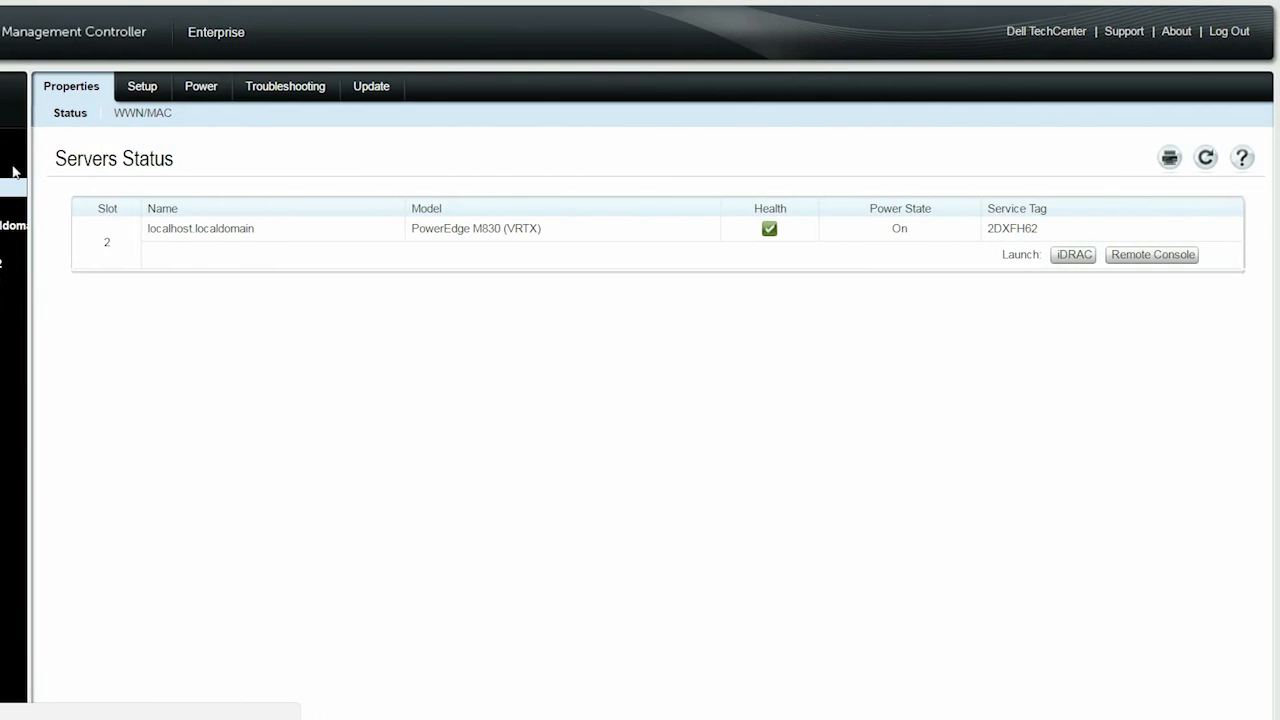
Step: Power off the slot 2 server via Server Overview > Power and acknowledge success
left_click(200, 86)
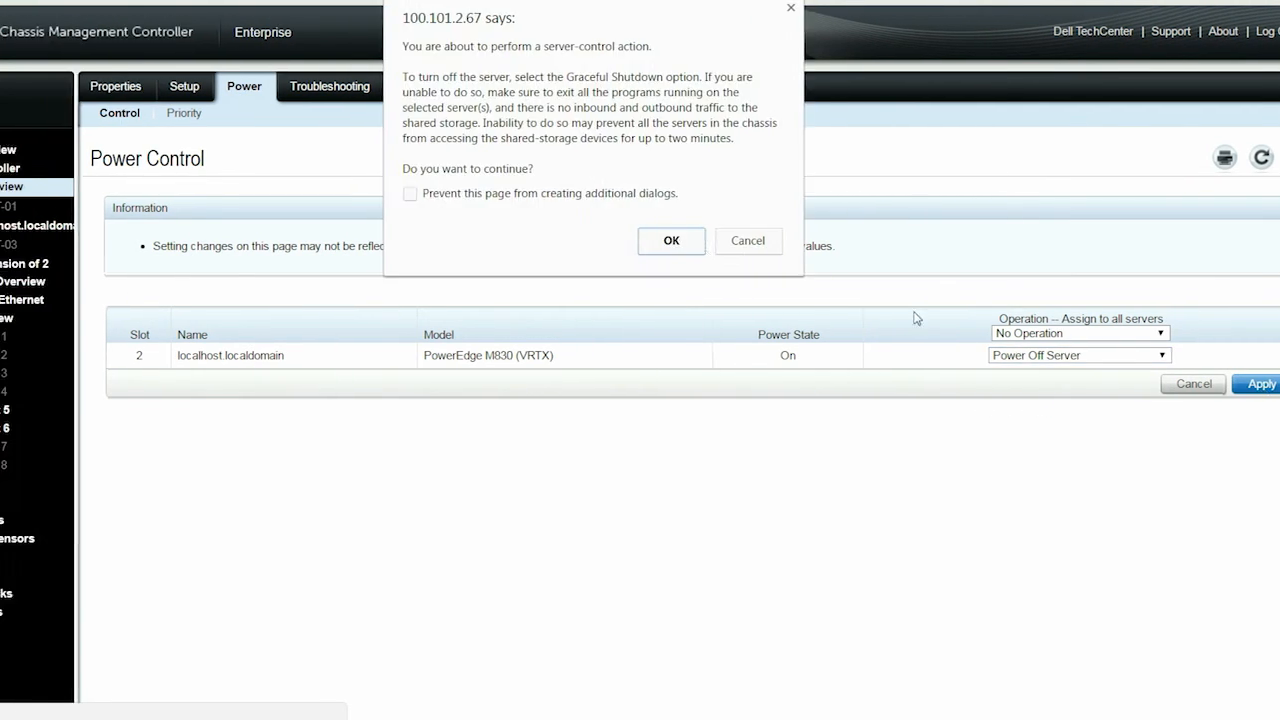
left_click(672, 240)
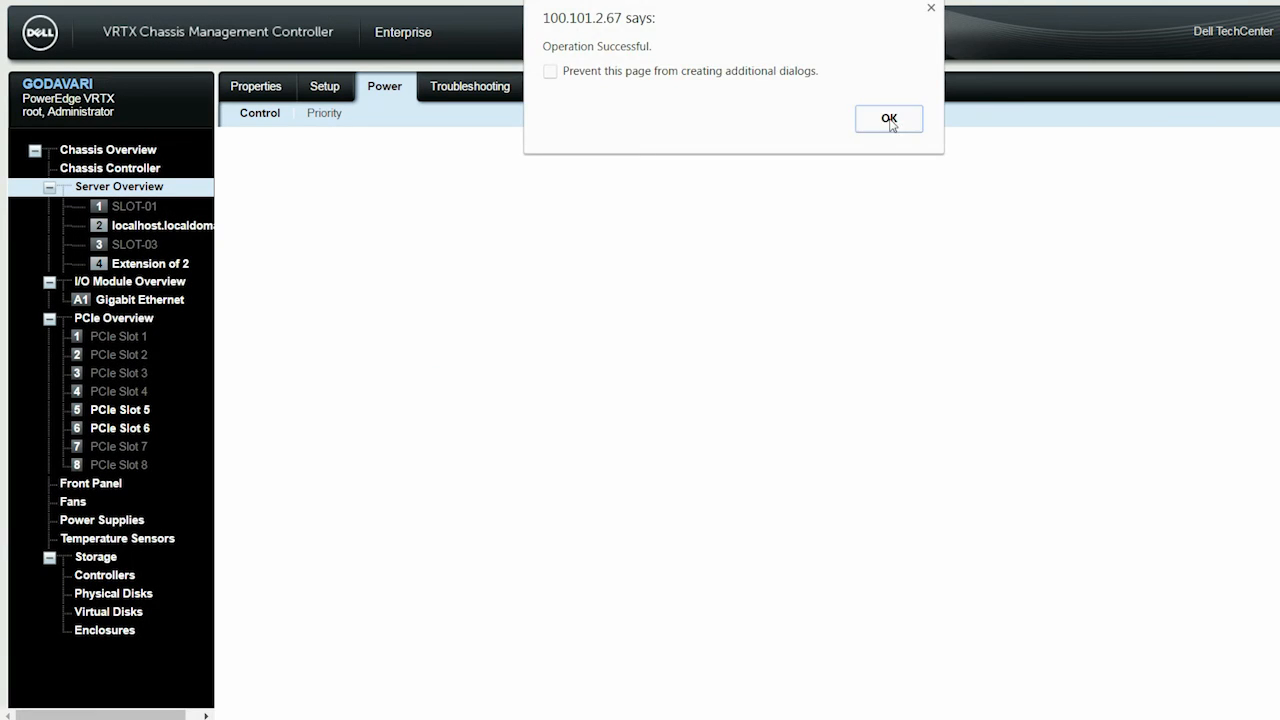
left_click(888, 118)
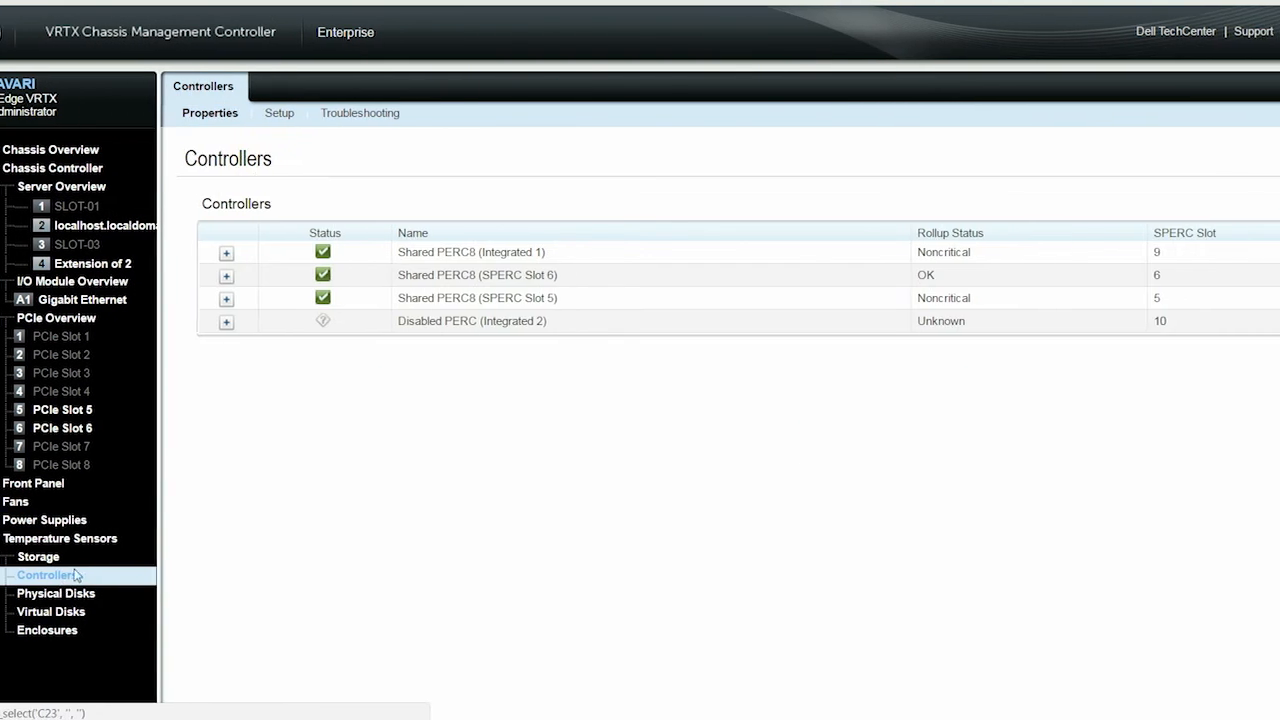
Step: Apply Enable RAID Controller on Integrated 2 in Troubleshooting
left_click(360, 112)
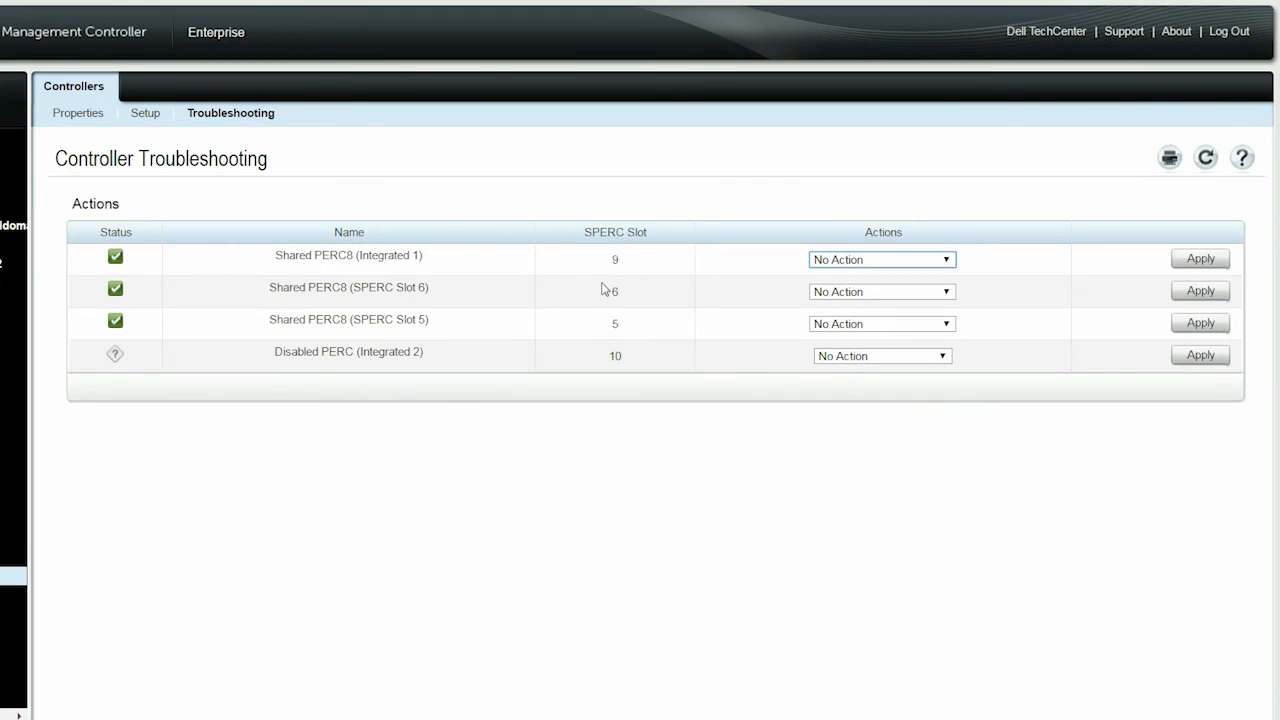
left_click(1200, 356)
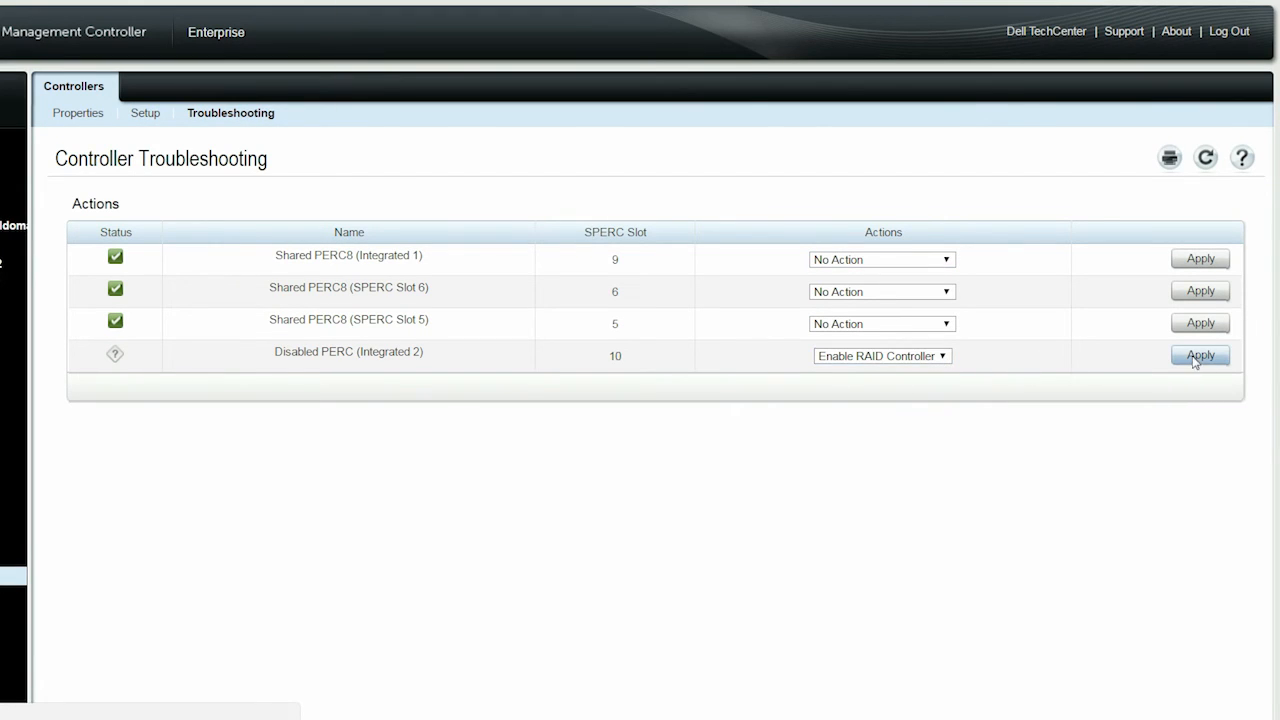
left_click(1200, 356)
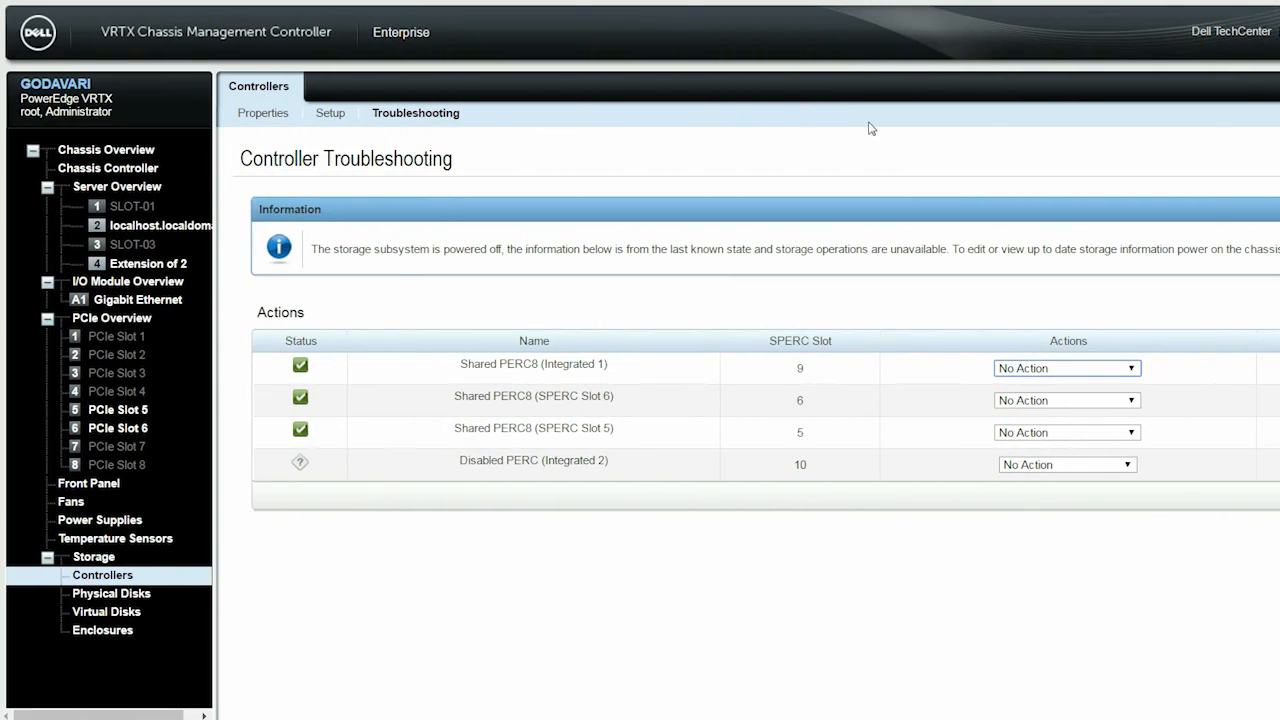
Step: Return to Storage > Controllers to see all four shared PERC8 controllers listed OK
left_click(104, 148)
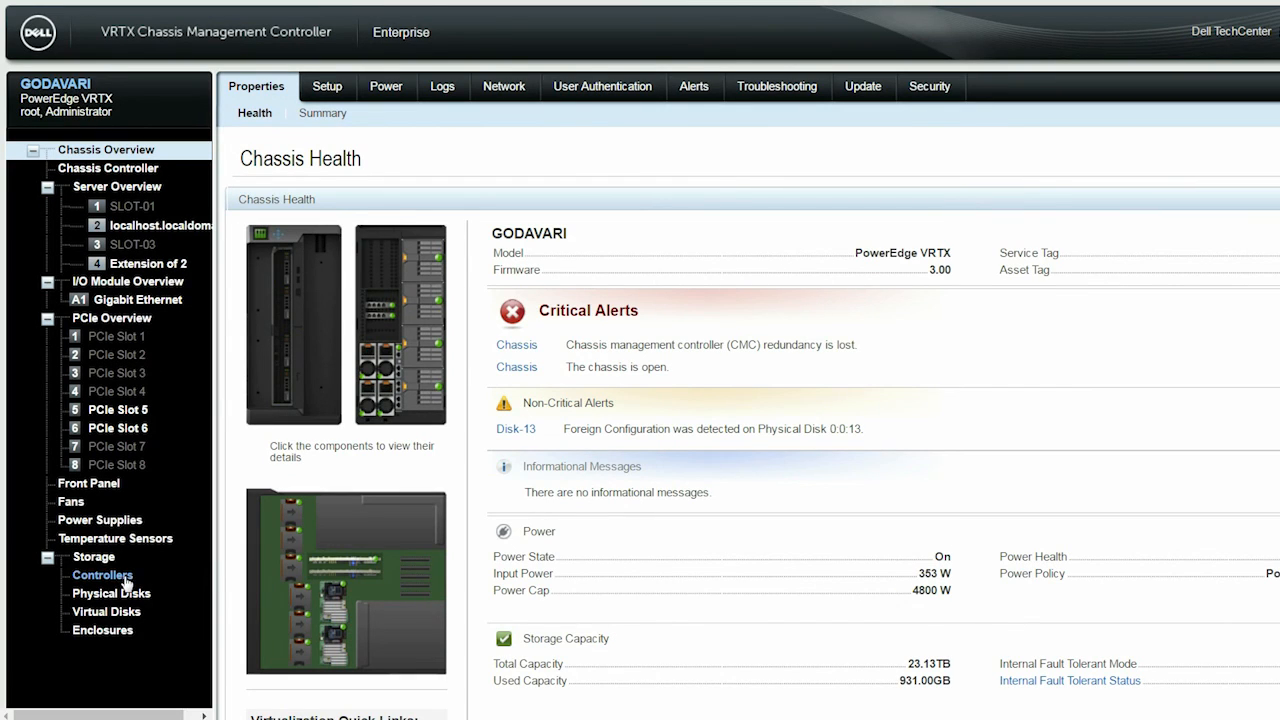
left_click(102, 574)
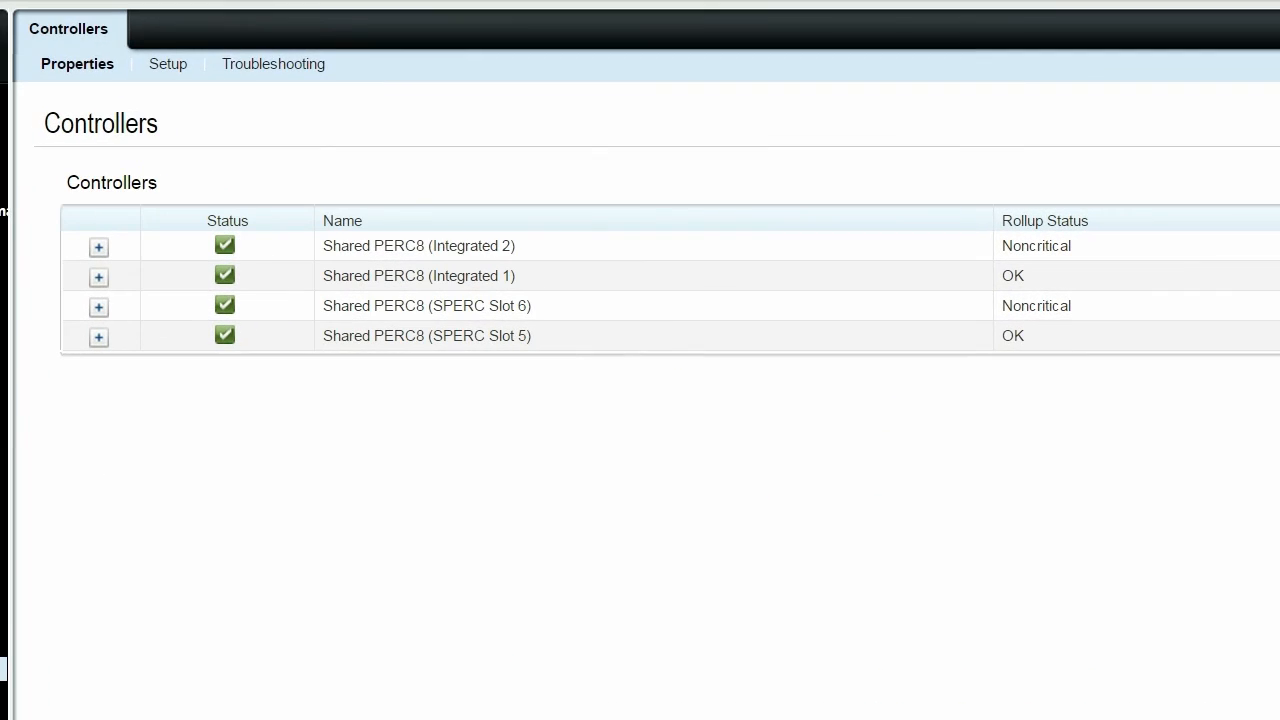